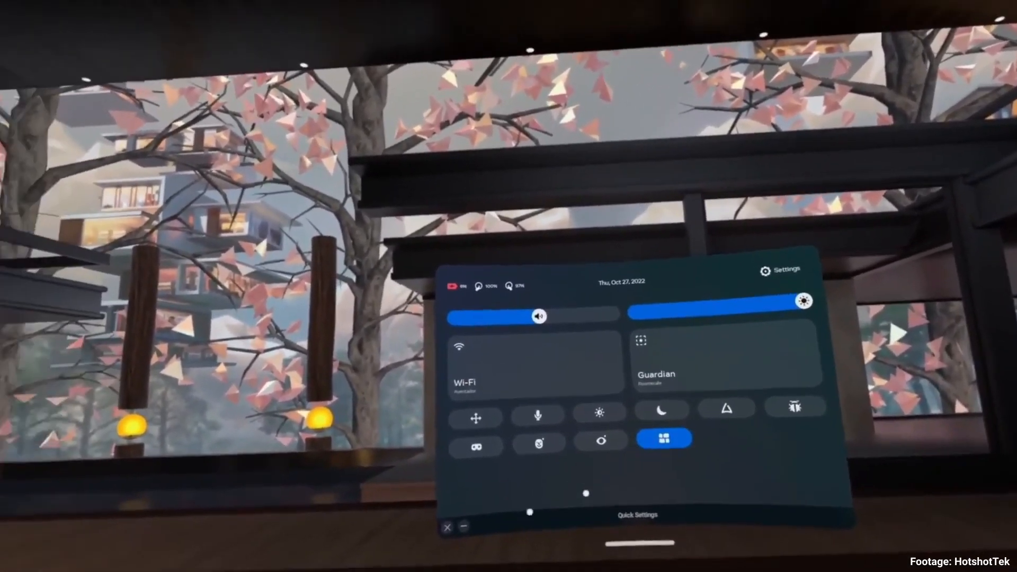
- Switch the home environment from the blossom treehouse to the sunset desert canyon terrace
{"action": "left_click", "coordinate": [781, 270]}
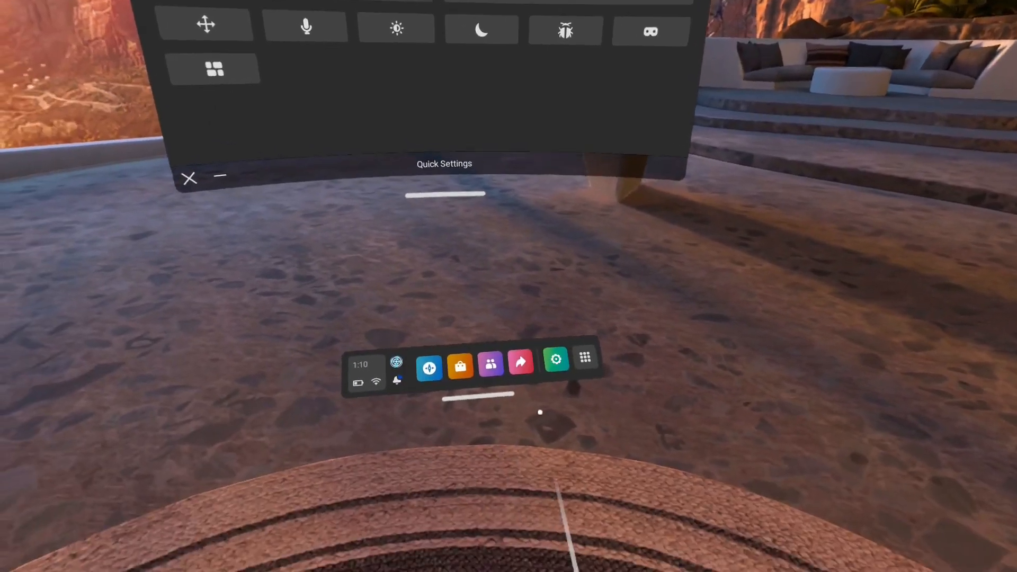
- From the App Library, start updating the Meta Quest Browser and enter the virtual workspace
{"action": "left_click", "coordinate": [585, 358]}
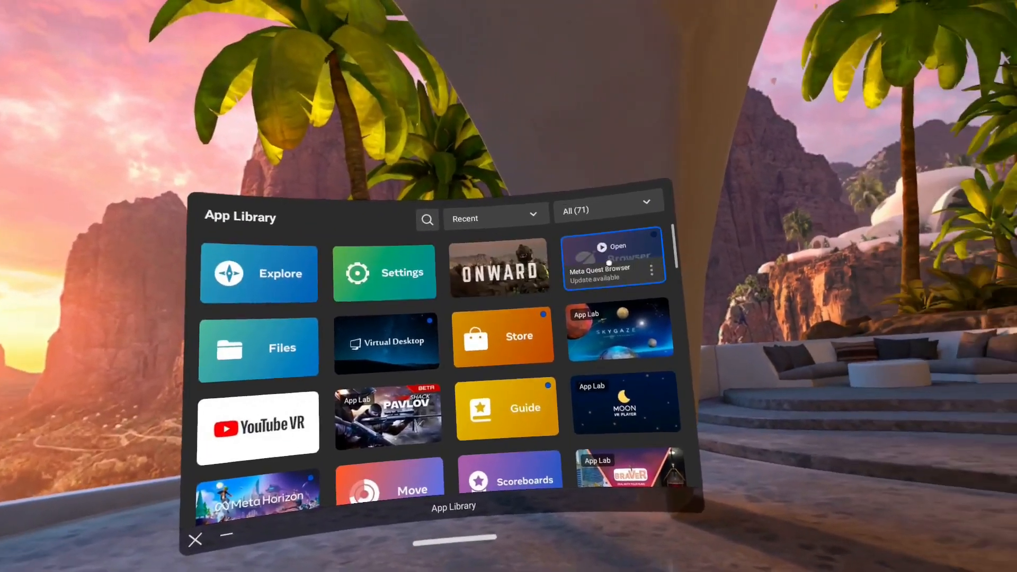
{"action": "left_click", "coordinate": [610, 259]}
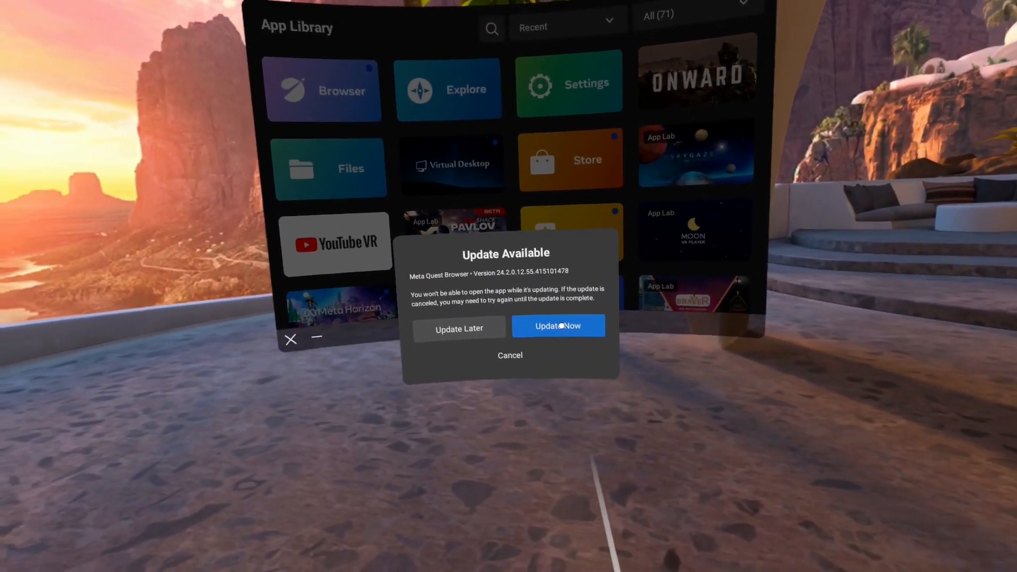
{"action": "left_click", "coordinate": [558, 326]}
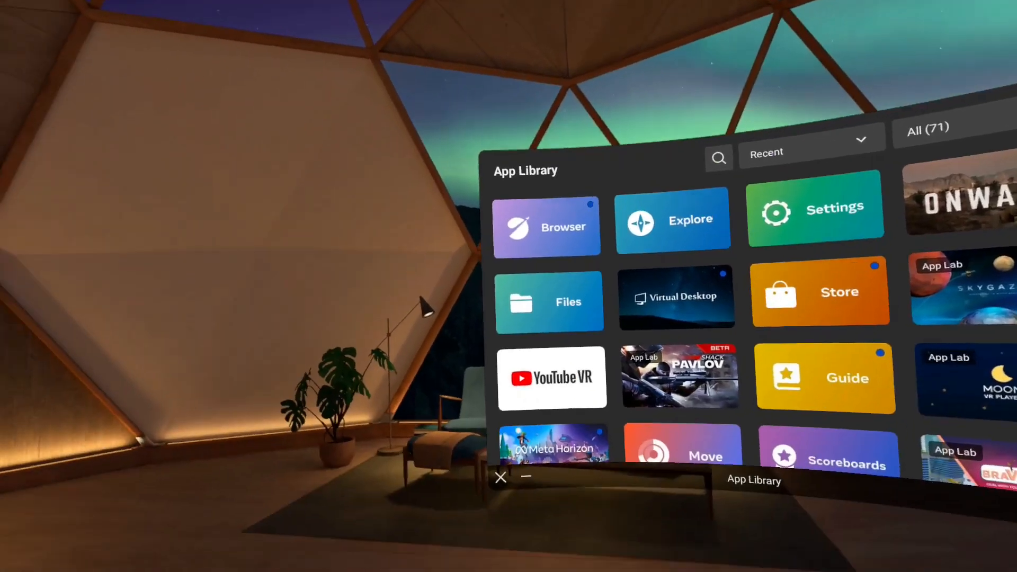
{"action": "left_click", "coordinate": [547, 227]}
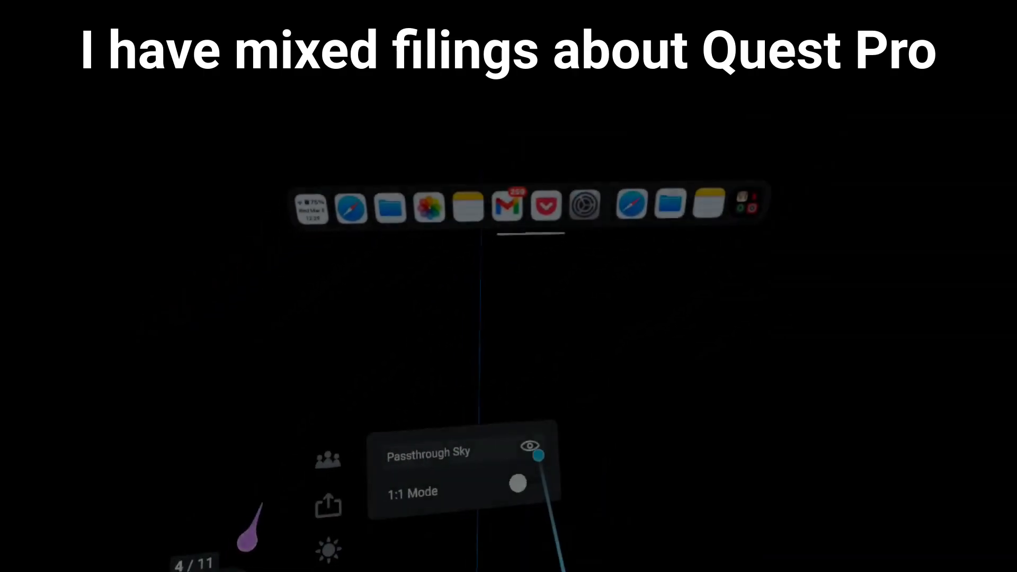
- View the app dock up close, then the Safari-style mockup showing the iBarel.com homepage
{"action": "left_click", "coordinate": [530, 444]}
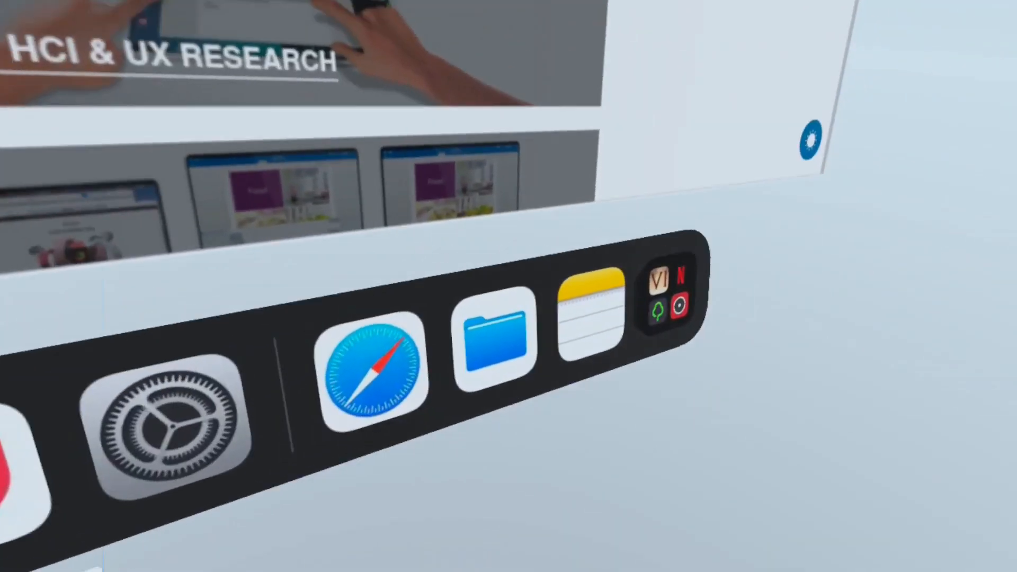
{"action": "left_click", "coordinate": [372, 378]}
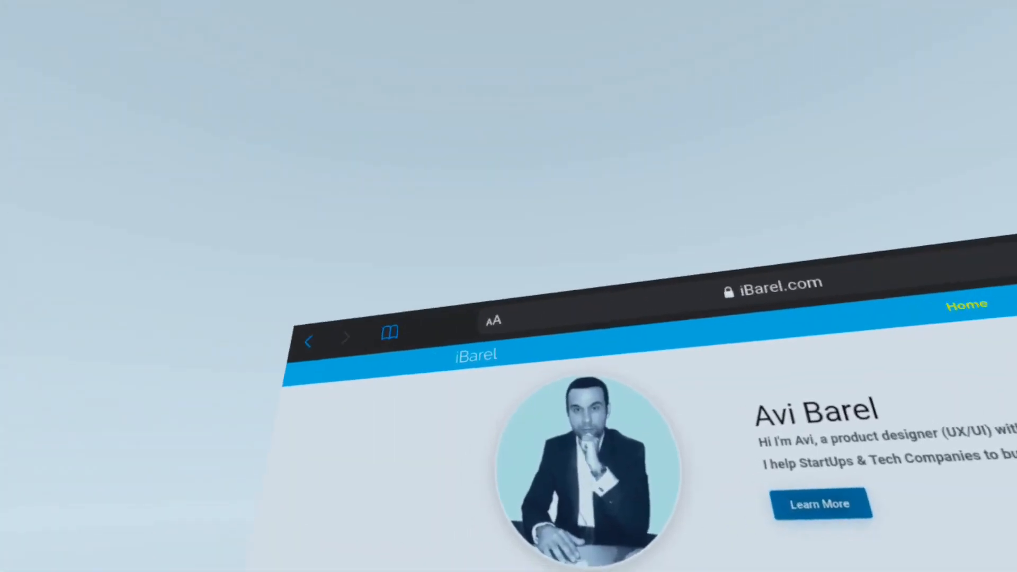